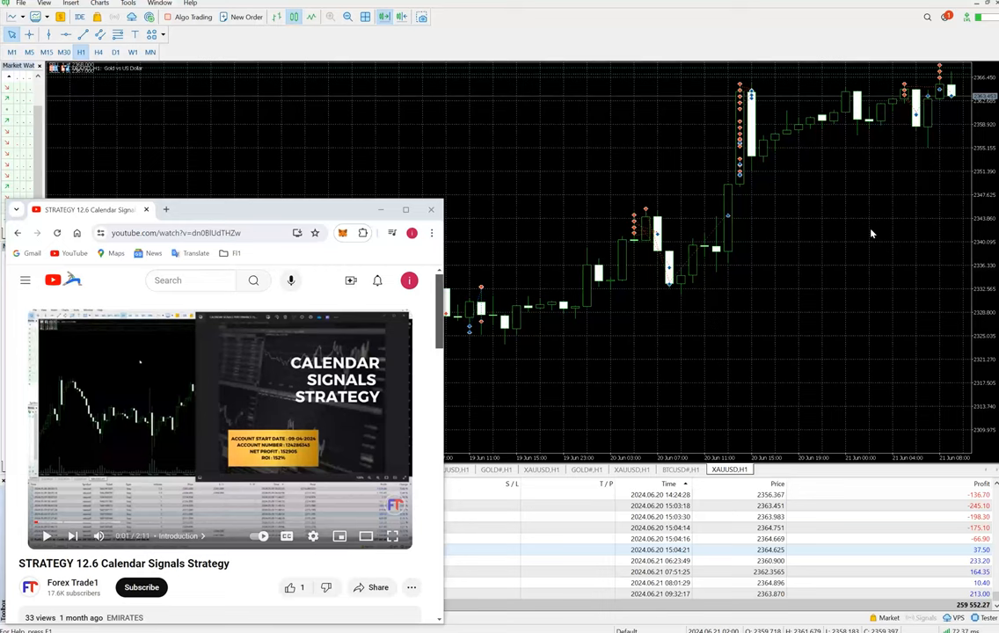
Step: Expand the video description to read the account details, then set the video page aside
scroll("down", 3)
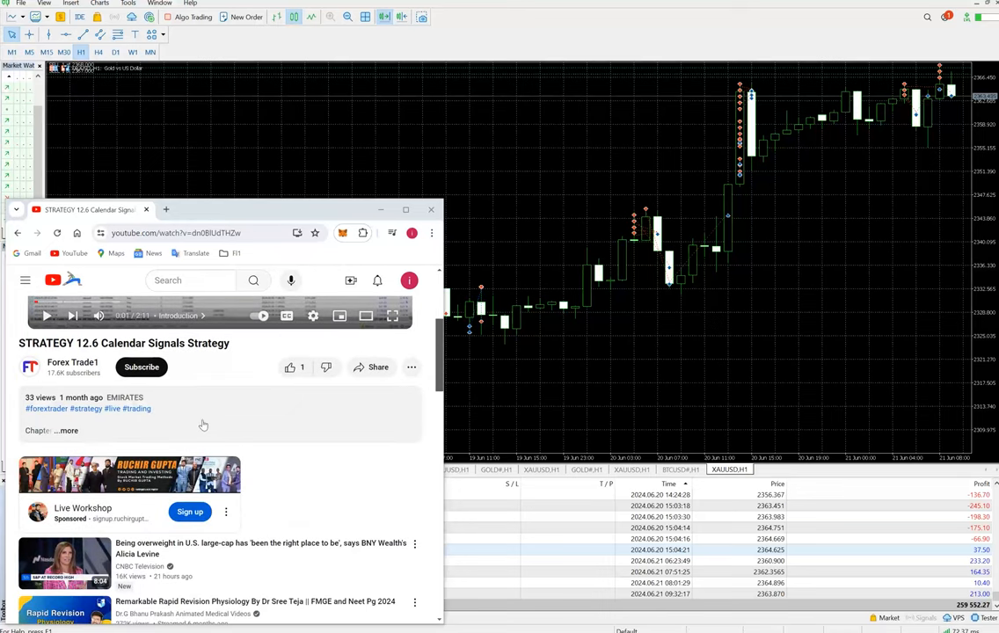
left_click(67, 429)
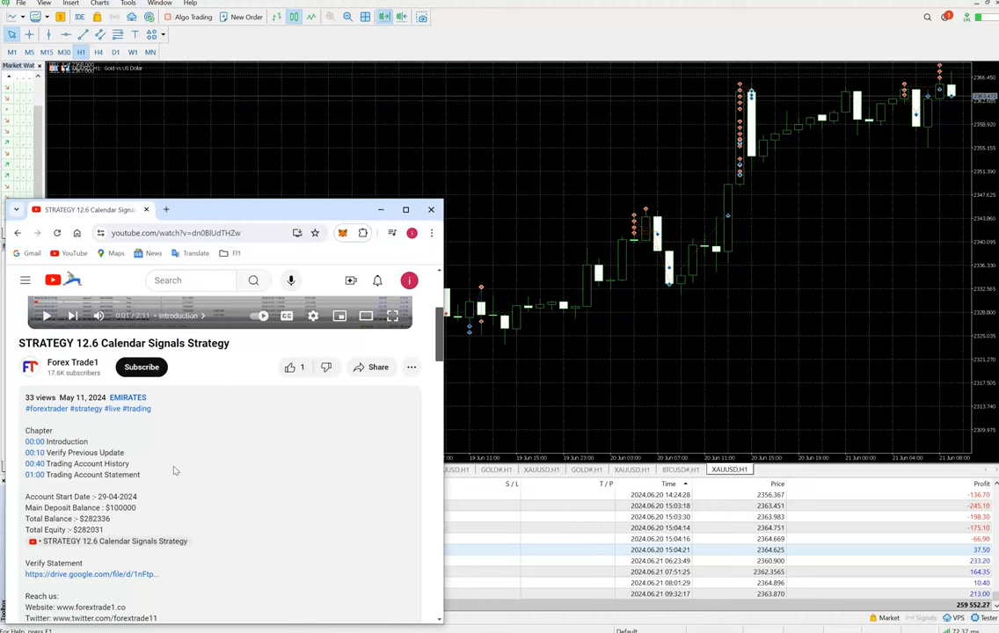
mouse_move(128, 535)
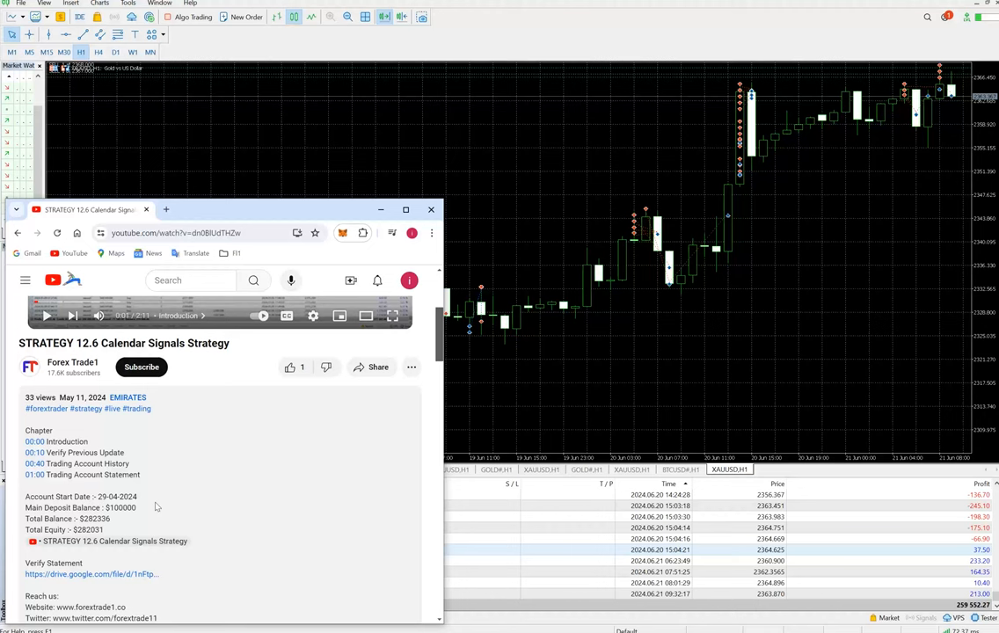
mouse_move(154, 503)
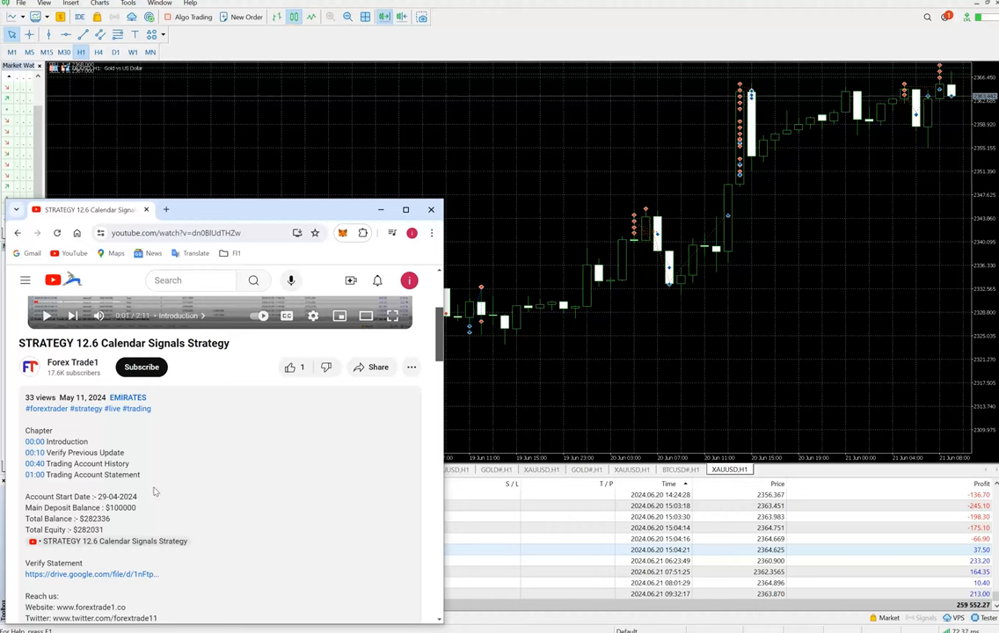
mouse_move(391, 227)
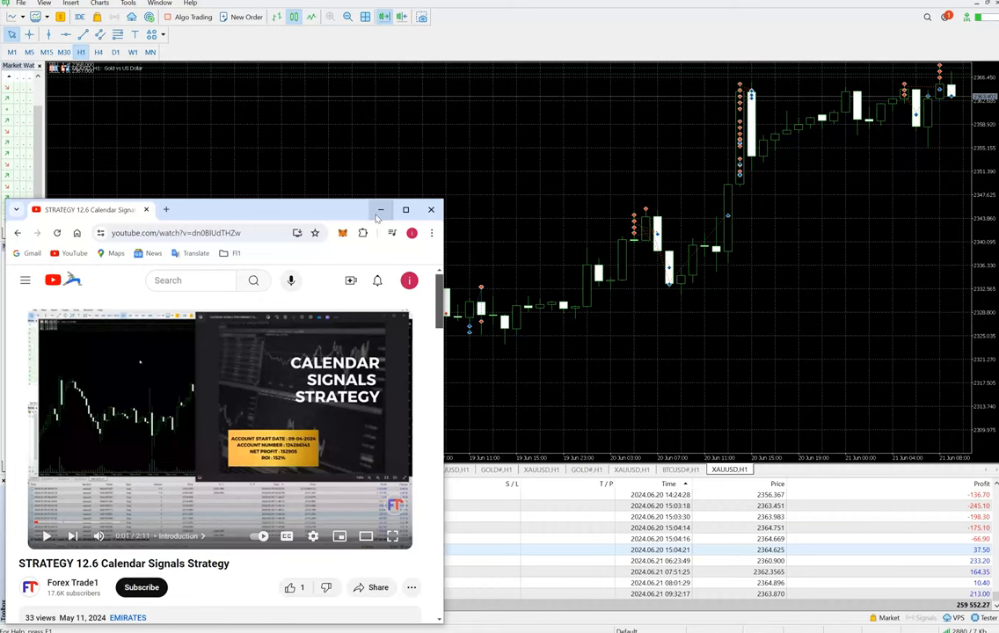
mouse_move(379, 210)
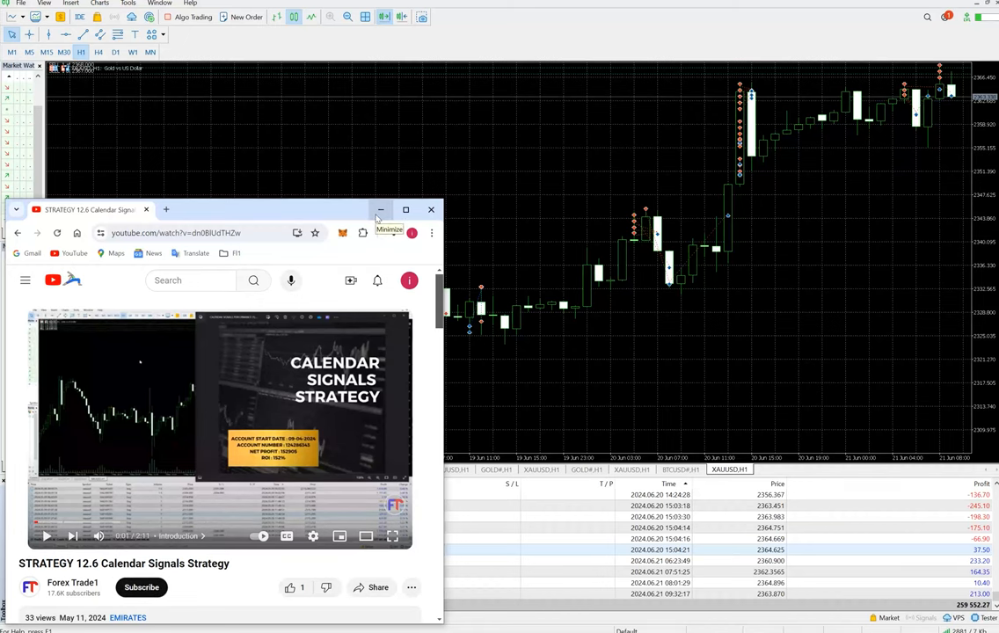
left_click(380, 209)
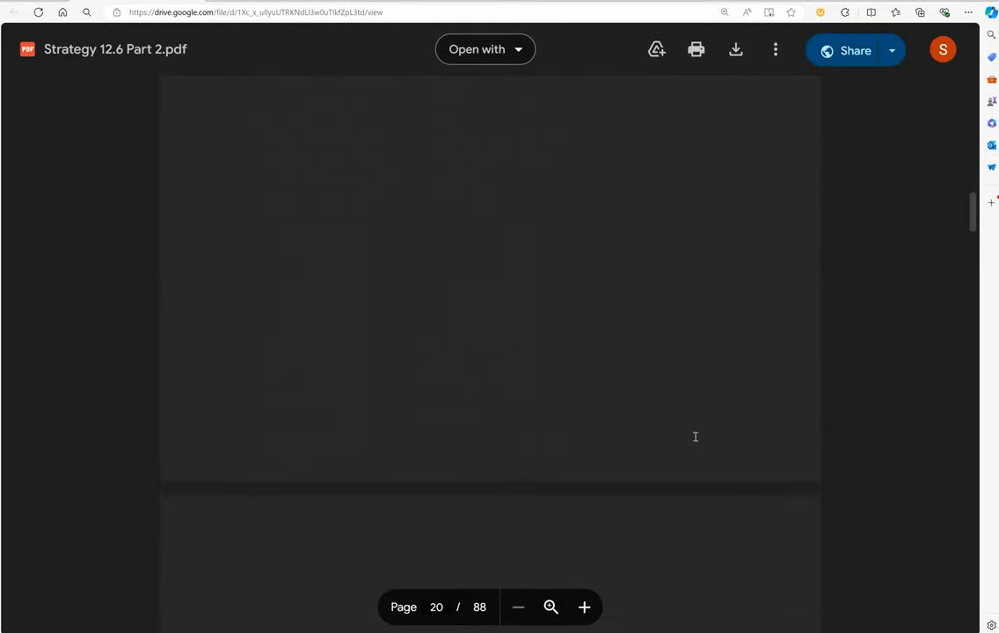
Step: Scroll the statement PDF down to its last page, 88 of 88, with the balance graph and results summary
scroll("down", 3)
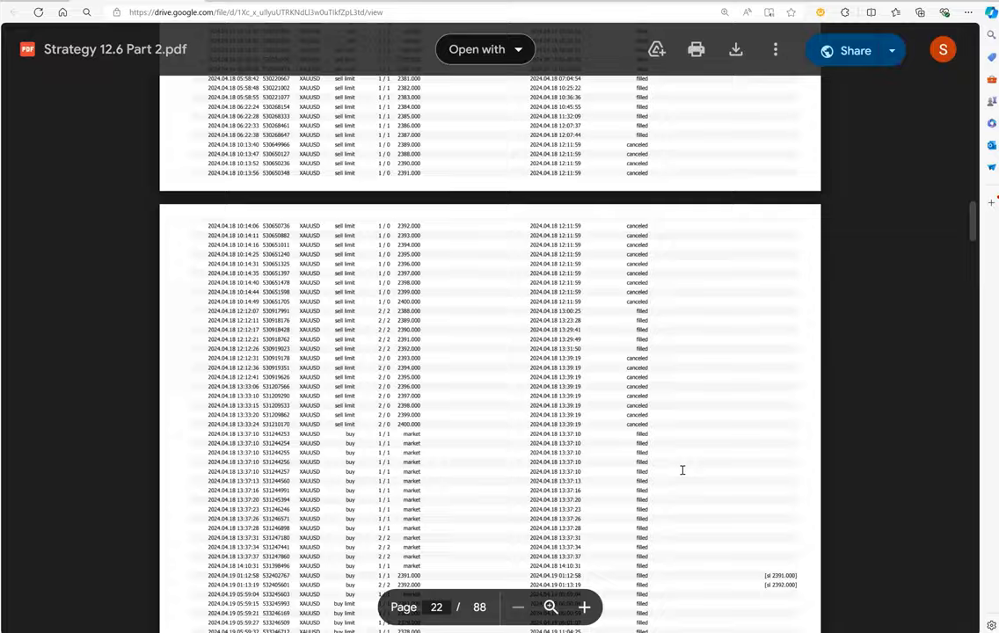
scroll("down", 3)
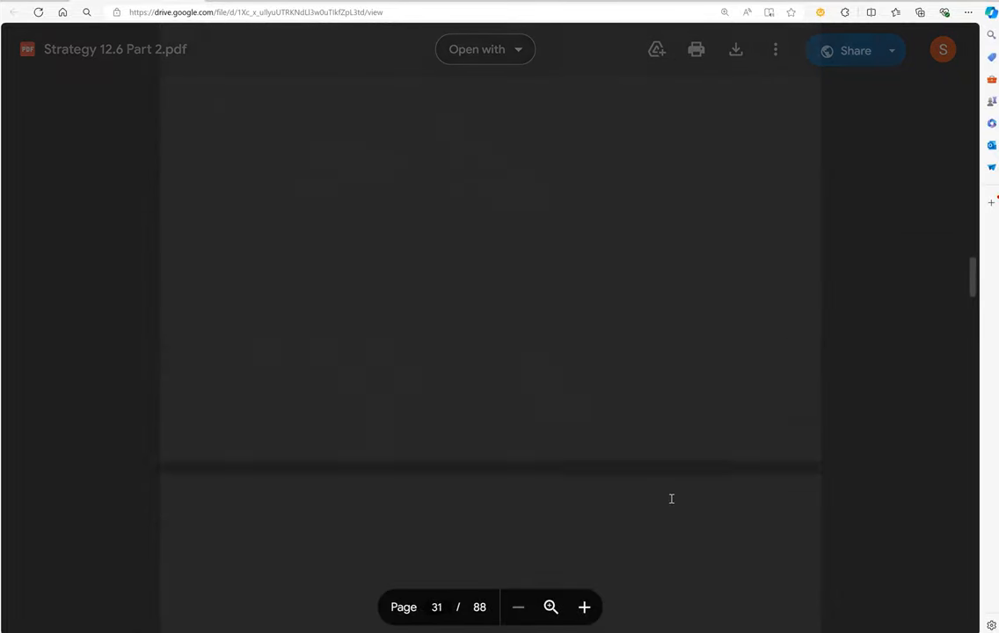
scroll("down", 3)
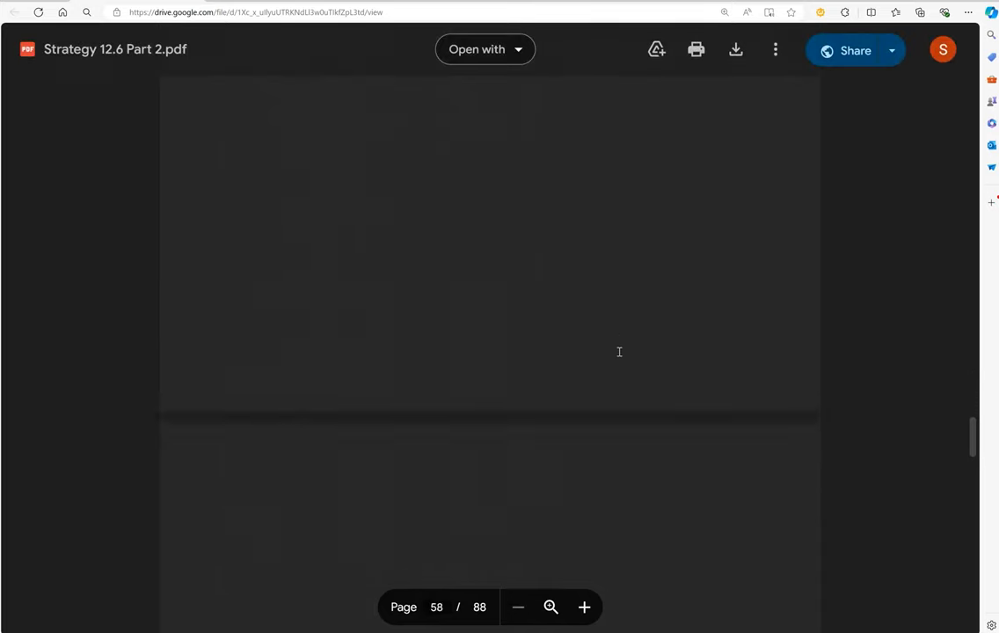
scroll("down", 3)
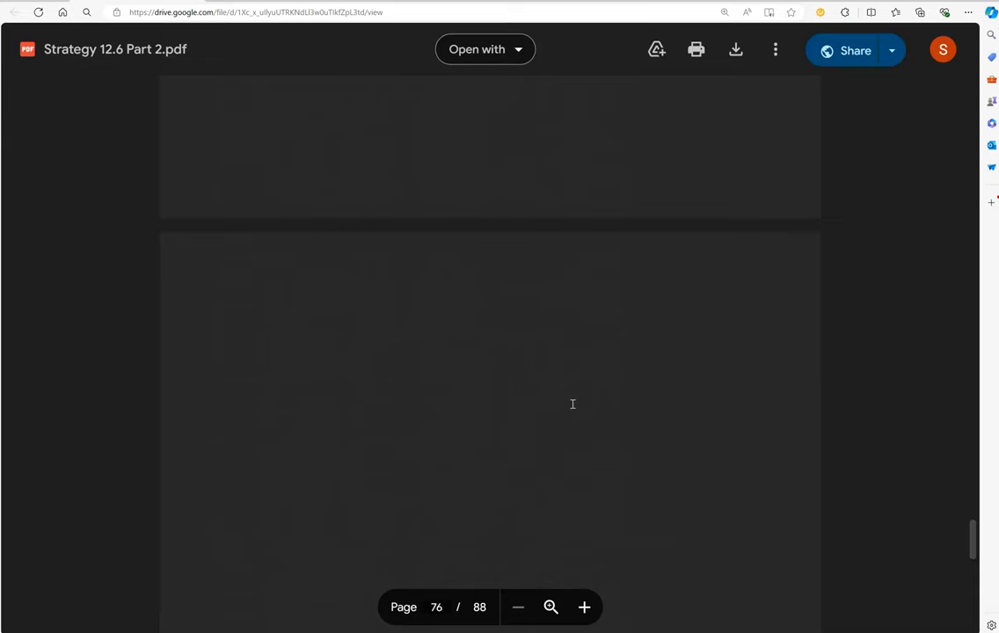
scroll("down", 3)
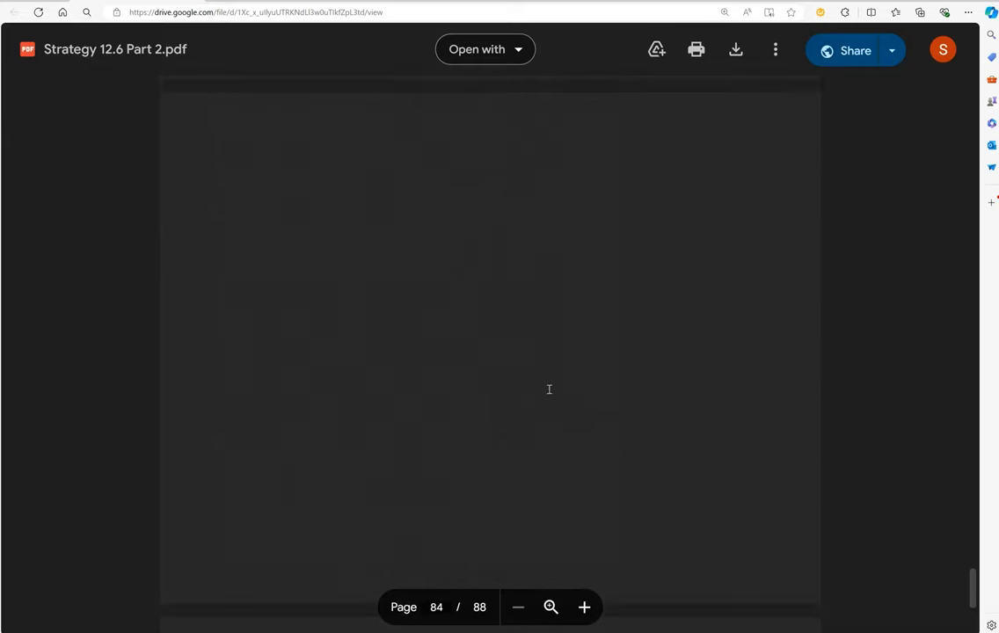
scroll("down", 3)
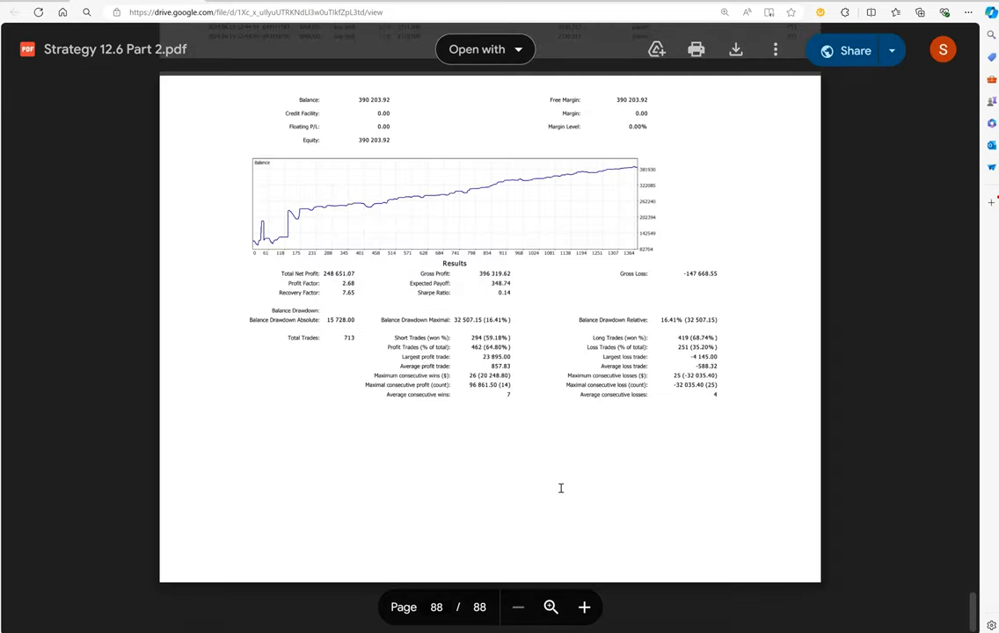
scroll("up", 3)
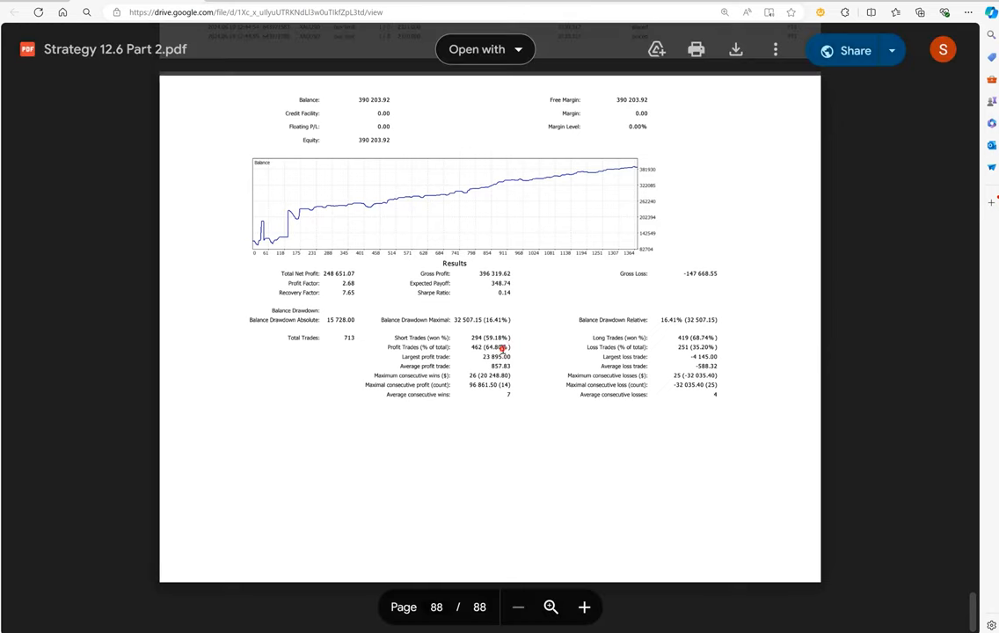
scroll("up", 3)
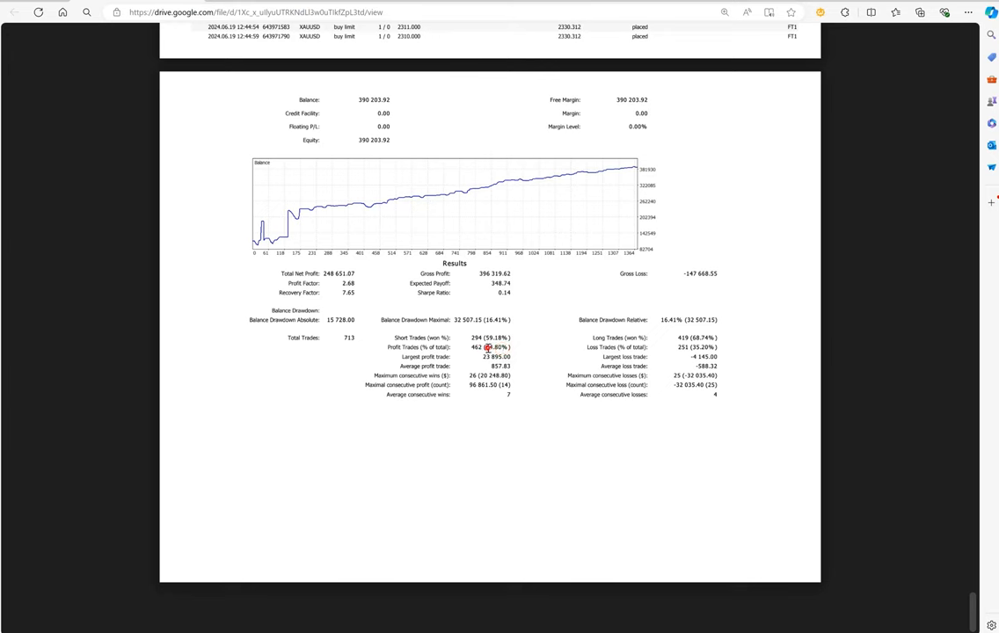
double_click(495, 347)
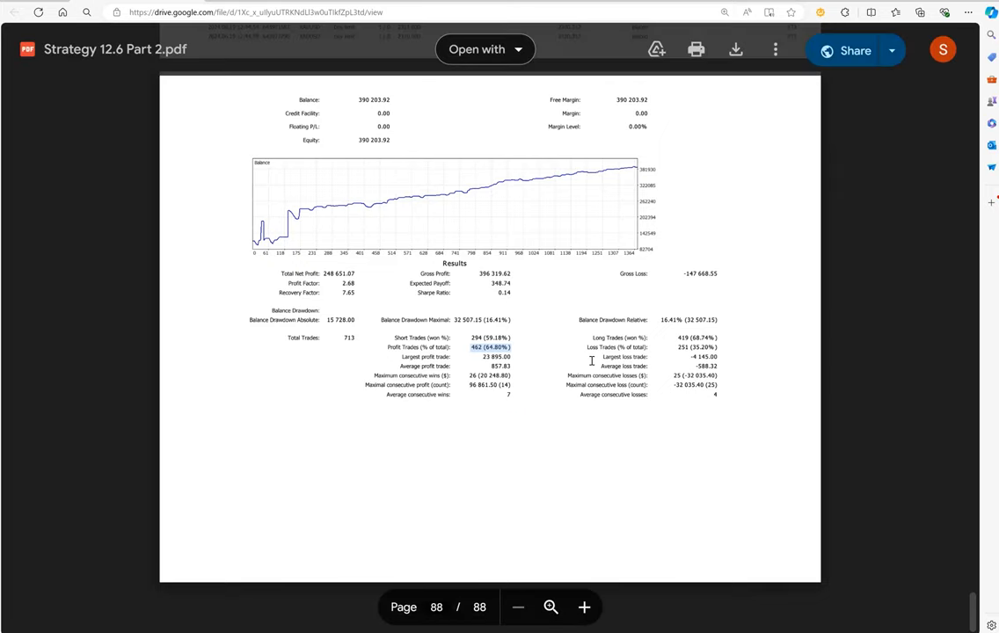
scroll("up", 3)
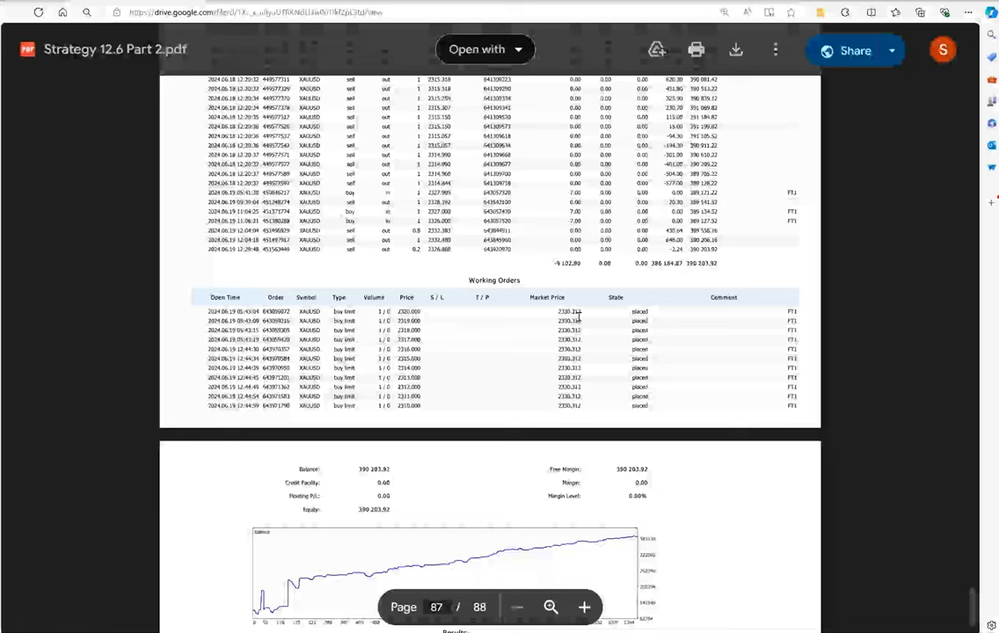
scroll("down", 3)
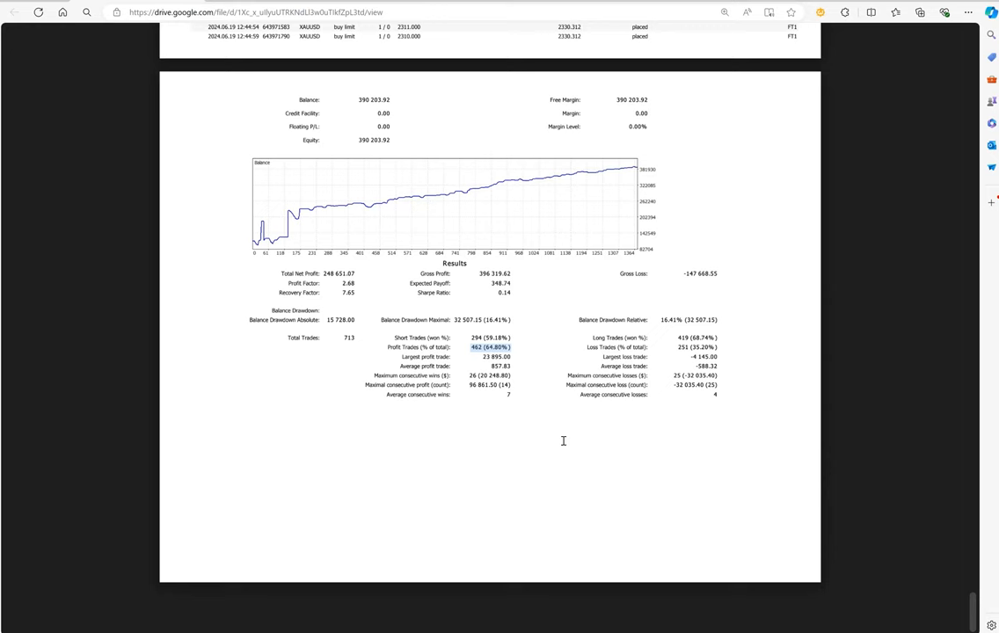
mouse_move(649, 310)
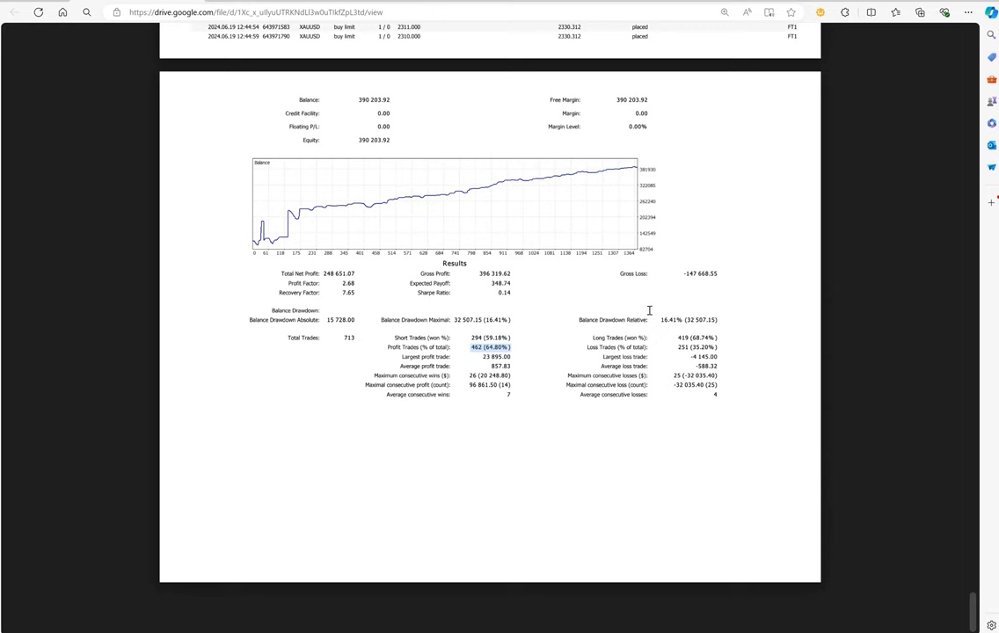